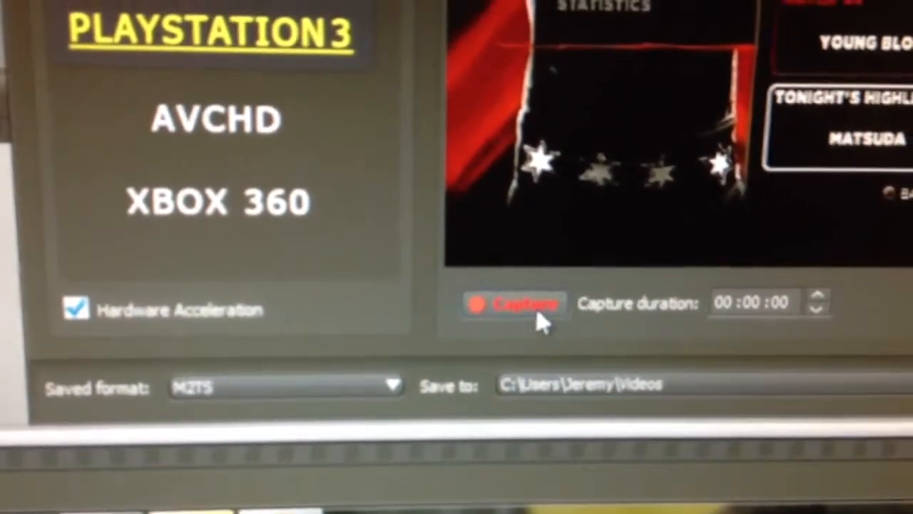
Capture the wrestling match footage from the PLAYSTATION 3 into the media library.
{"action": "left_click", "coordinate": [514, 302]}
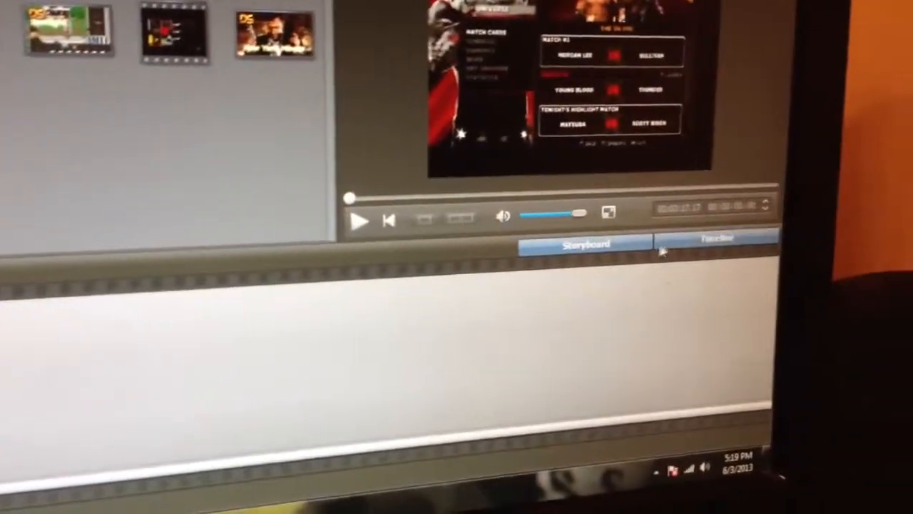
Switch the editing area from storyboard to timeline view.
{"action": "left_click", "coordinate": [716, 238]}
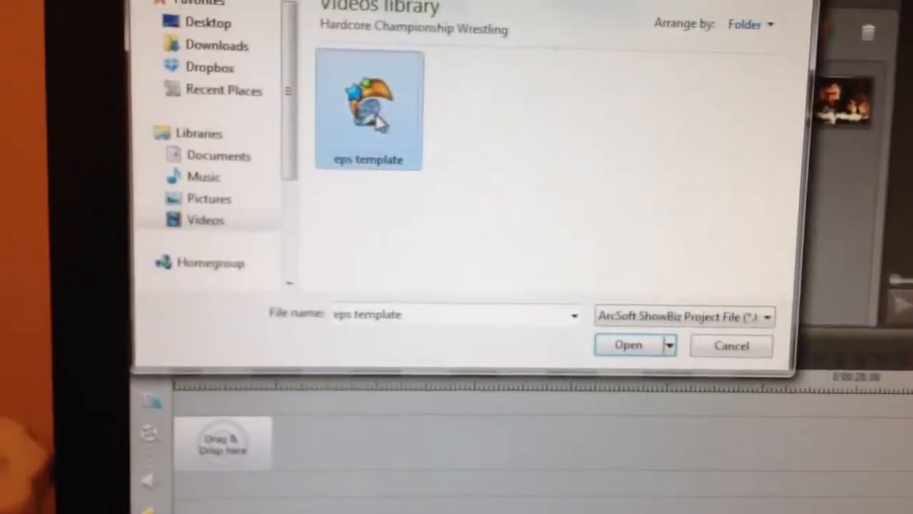
Open the 'eps template' project from the Hardcore Championship Wrestling folder.
{"action": "left_click", "coordinate": [628, 344]}
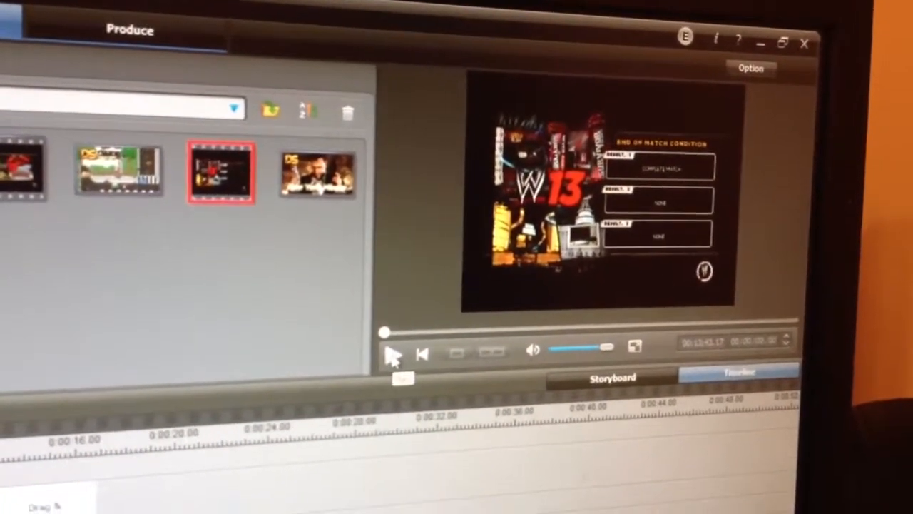
Play back the captured match clip showing the WWE 13 end-of-match screen.
{"action": "left_click", "coordinate": [392, 354]}
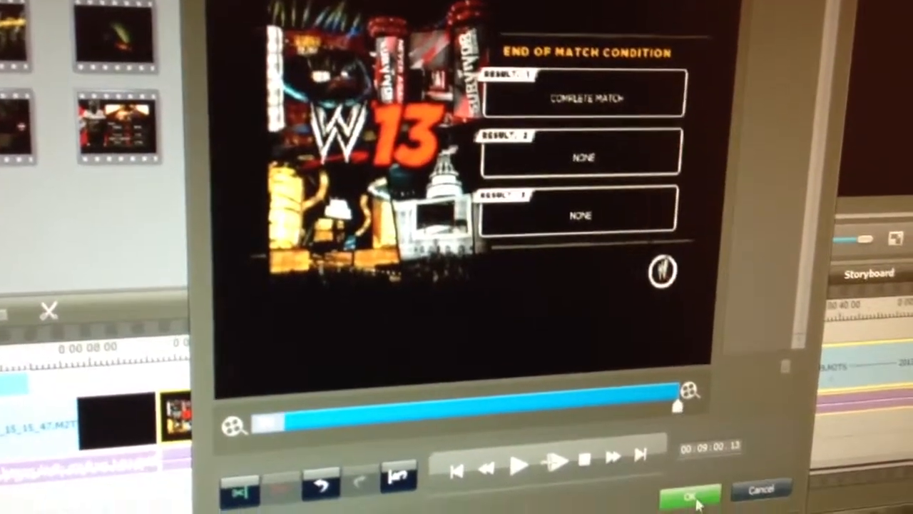
Confirm the trim so the match clip ends at the results screen without loading screens.
{"action": "left_click", "coordinate": [683, 494]}
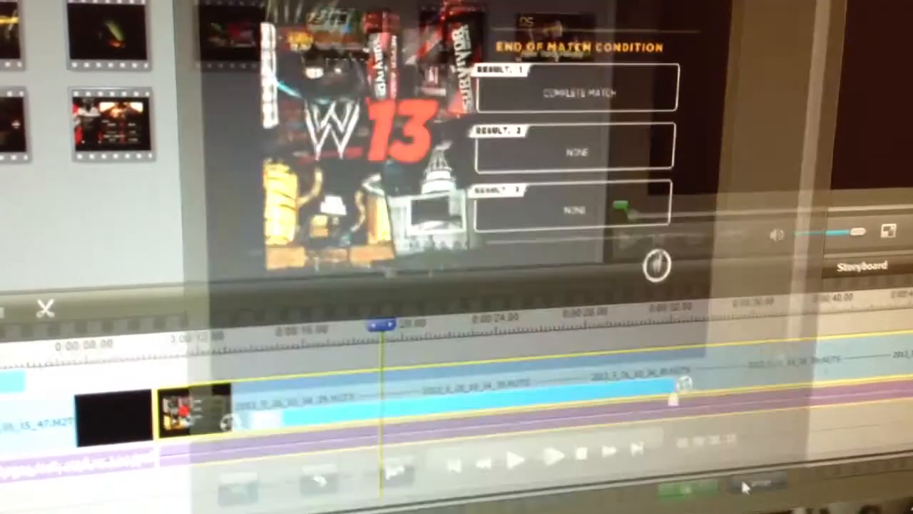